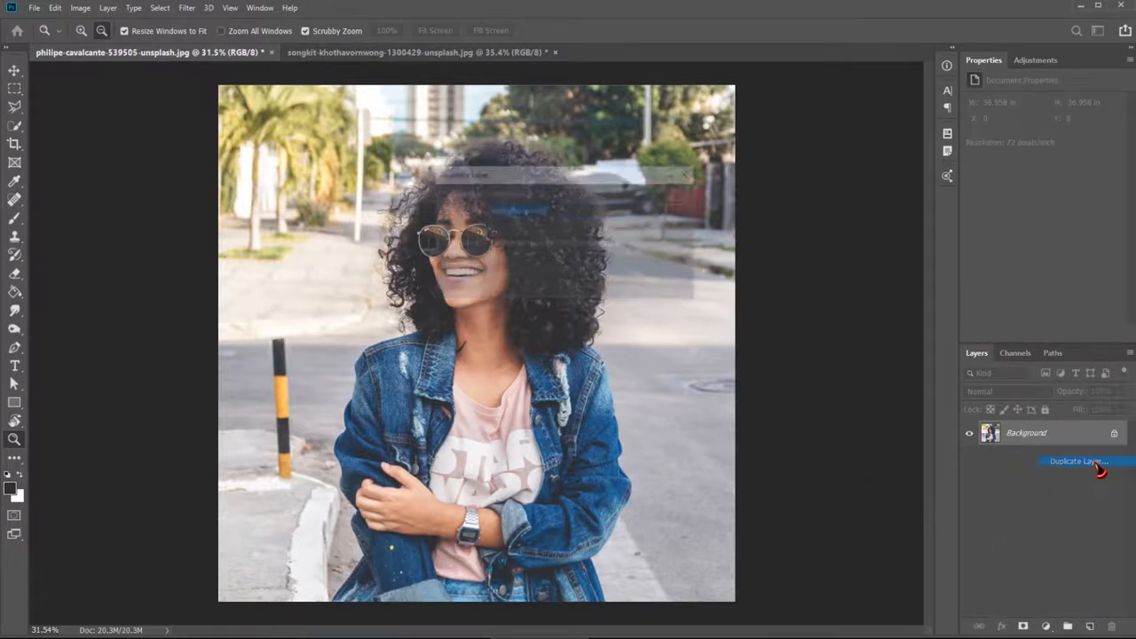
Duplicate the Background layer as 'Image' and hide the original Background.
left_click(1076, 462)
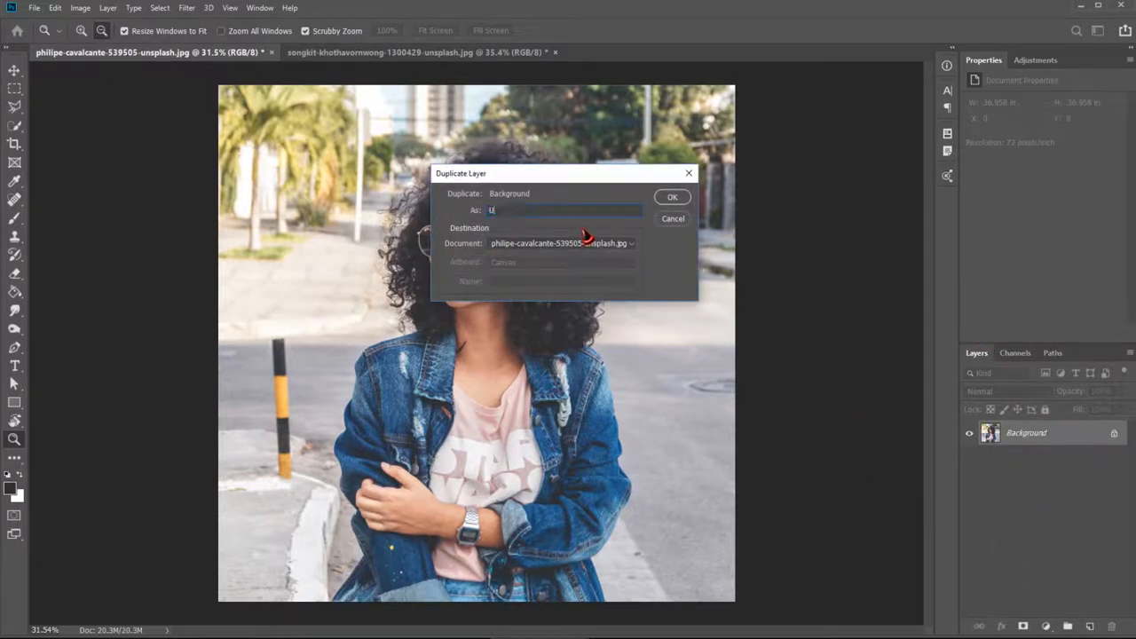
left_click(671, 195)
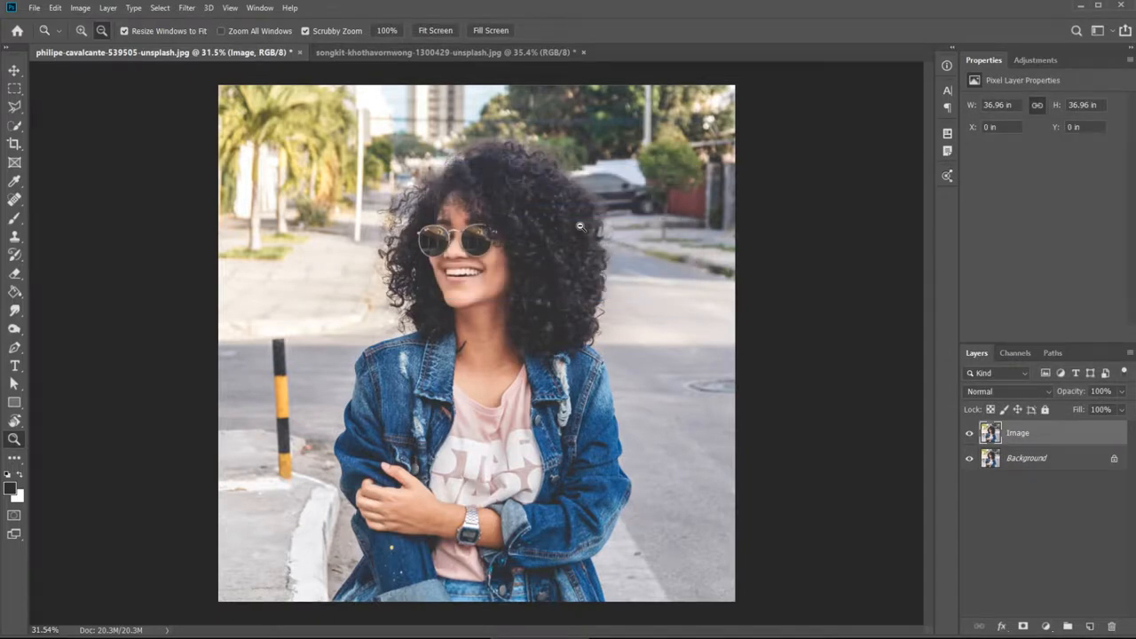
left_click(970, 461)
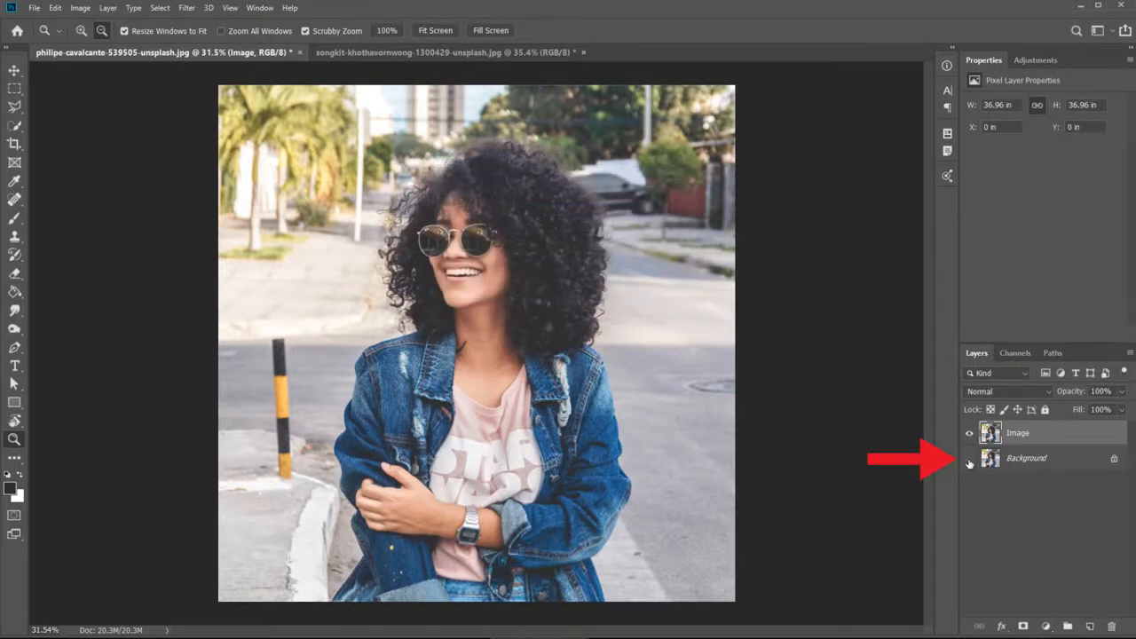
left_click(970, 465)
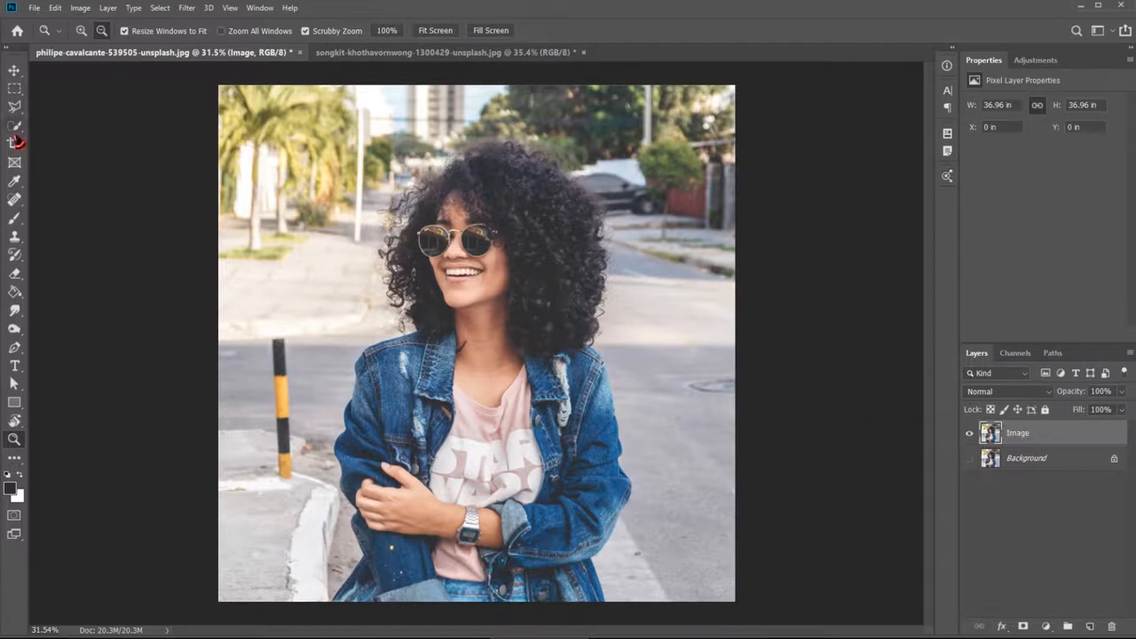
Select the woman with the Quick Selection Tool, adding missed areas of her figure.
left_click(14, 125)
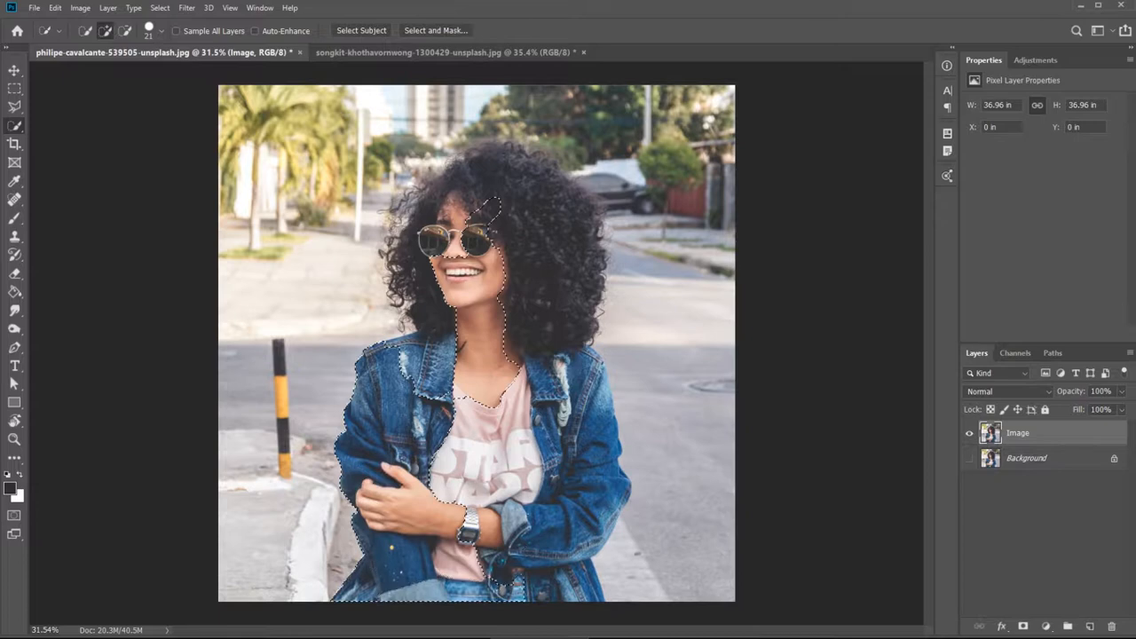
left_click(361, 30)
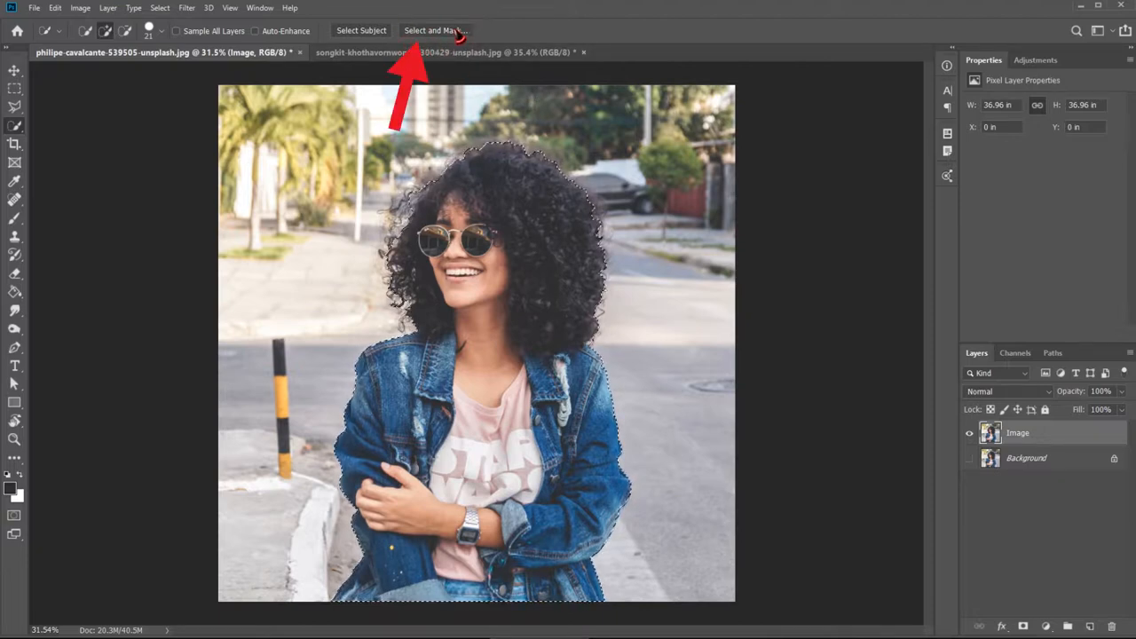
Enter Select and Mask with the Overlay view mode and Output To set to New Layer.
left_click(434, 30)
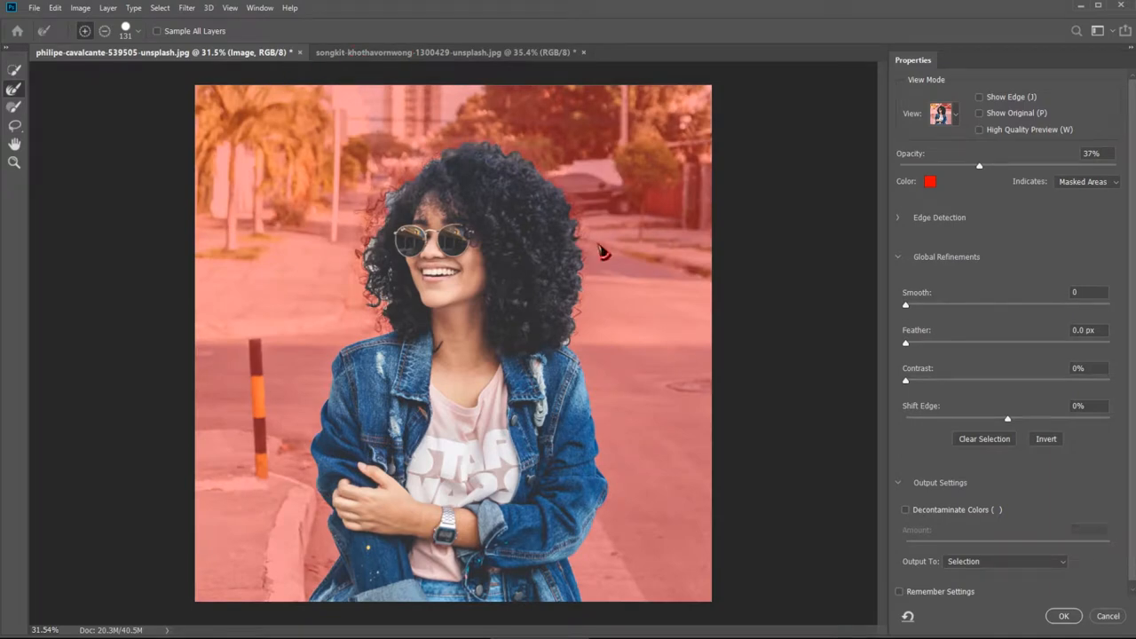
mouse_move(781, 230)
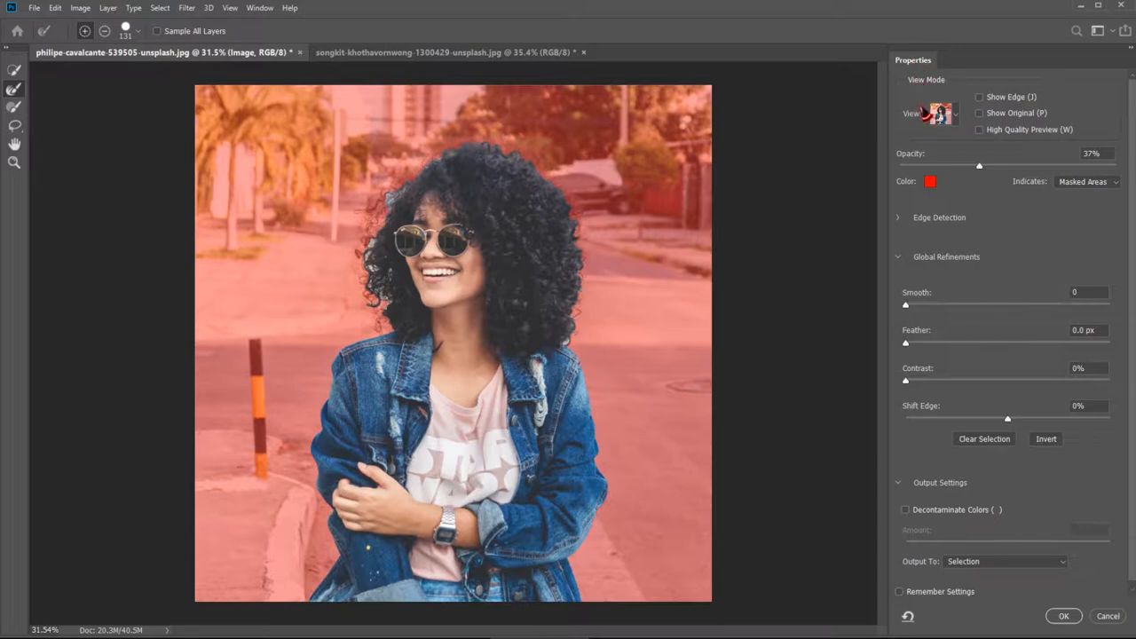
left_click(937, 114)
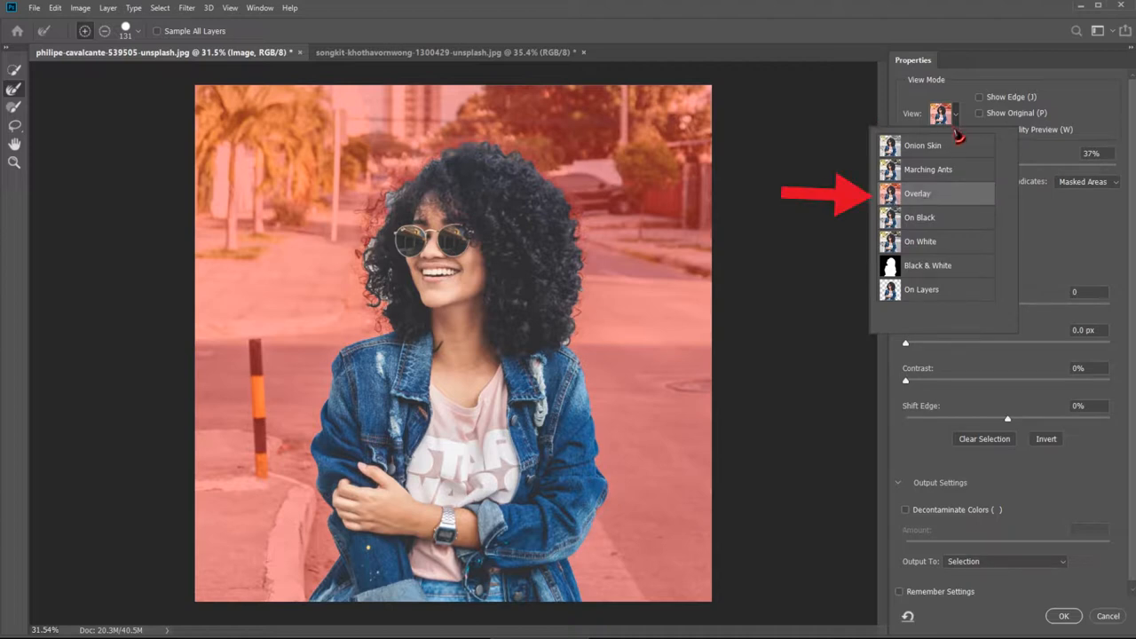
mouse_move(966, 194)
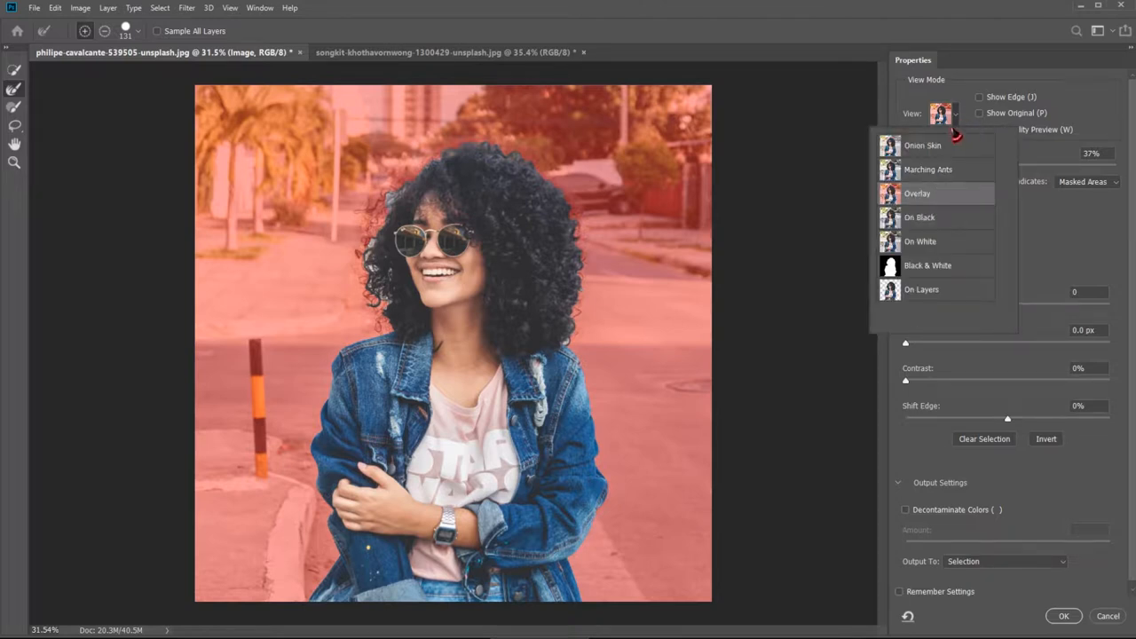
left_click(917, 193)
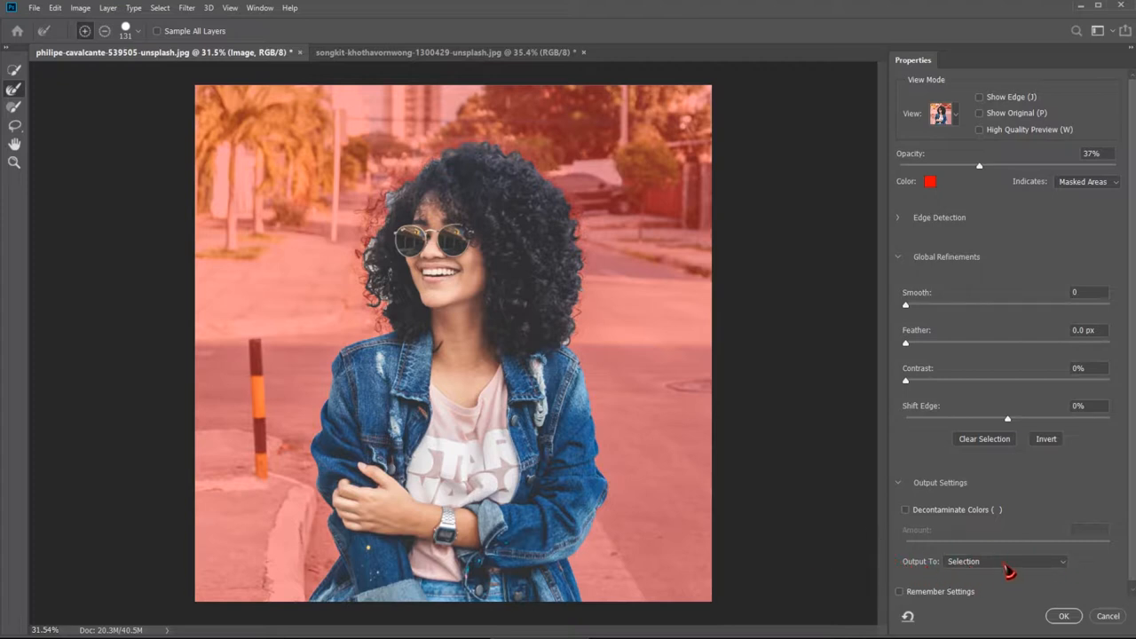
left_click(1005, 561)
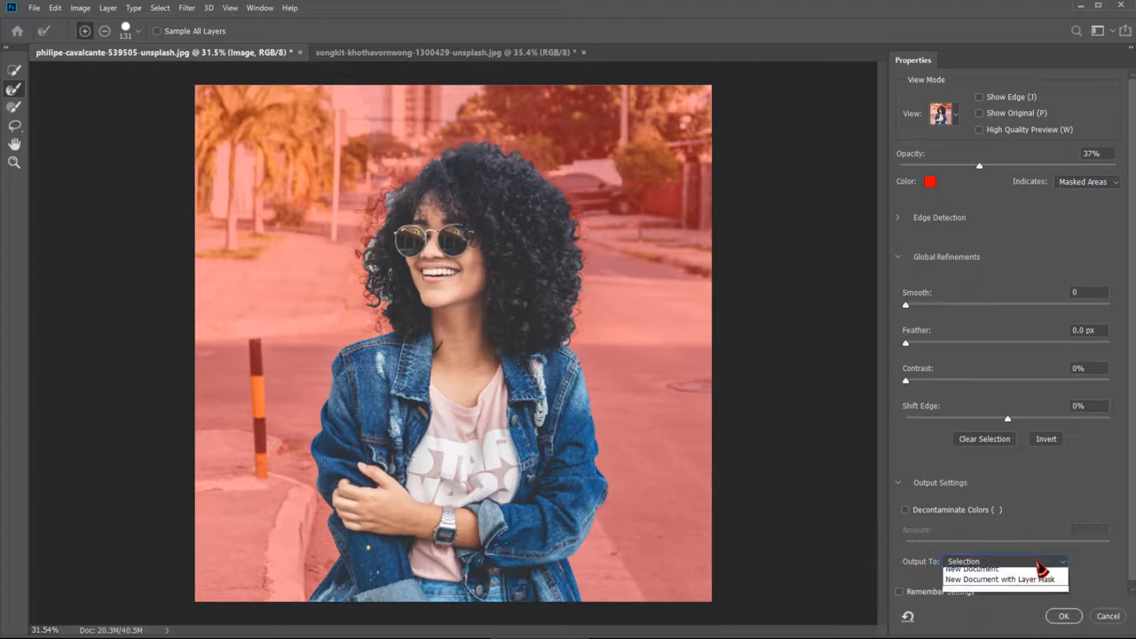
left_click(969, 569)
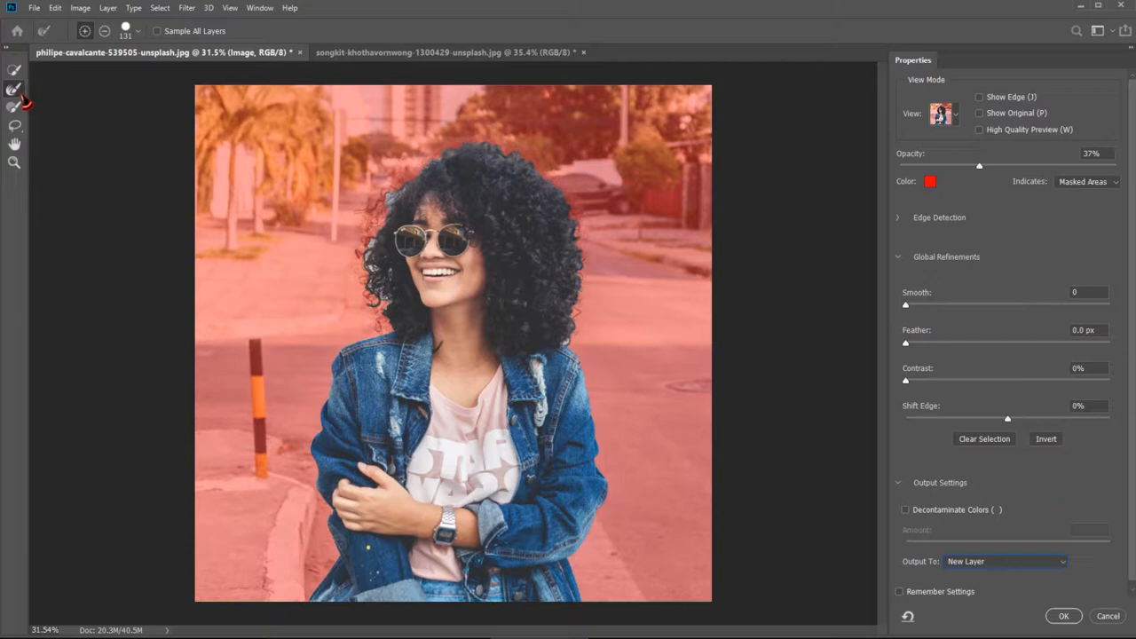
mouse_move(15, 89)
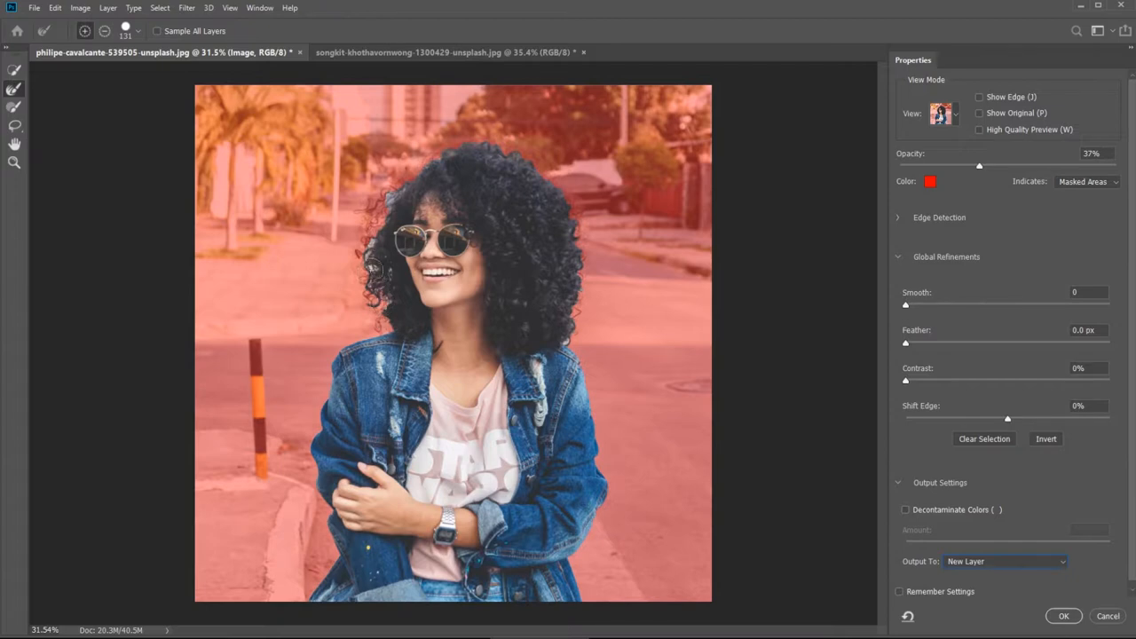
Brush along the curly hair with the Refine Edge Brush to recover fine strands.
left_click_drag(373, 267, 452, 149)
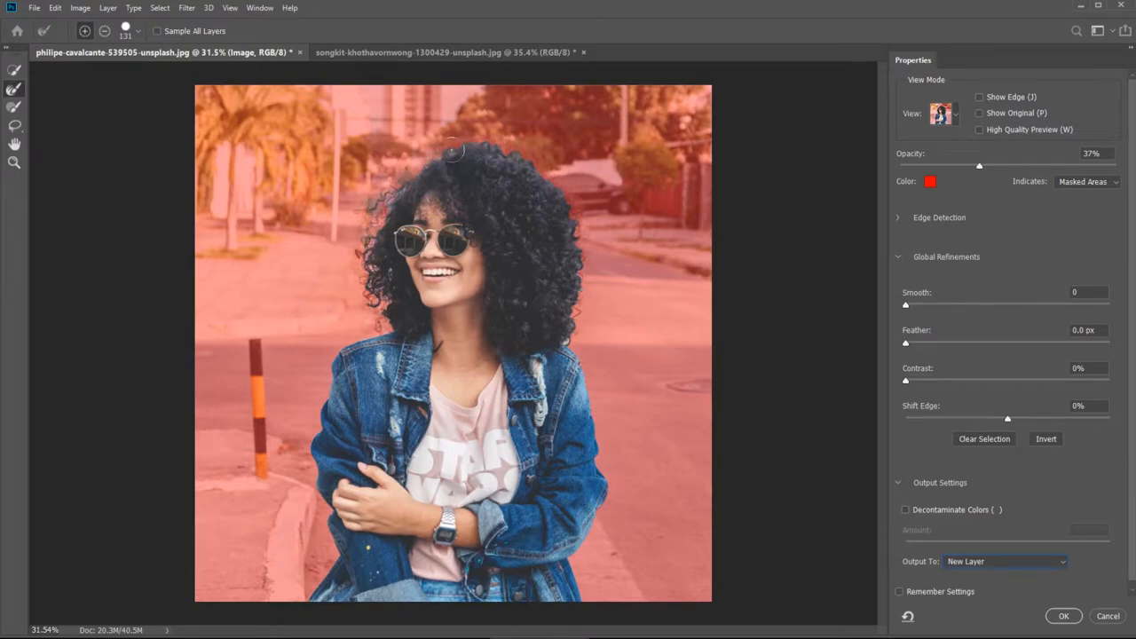
left_click_drag(447, 149, 549, 177)
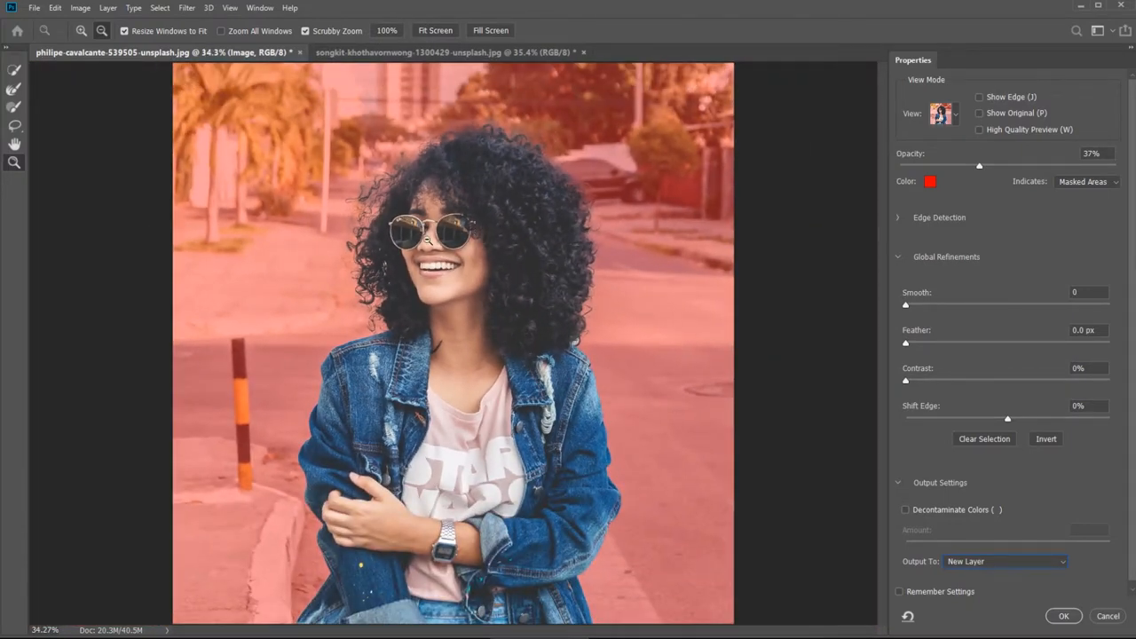
mouse_move(441, 306)
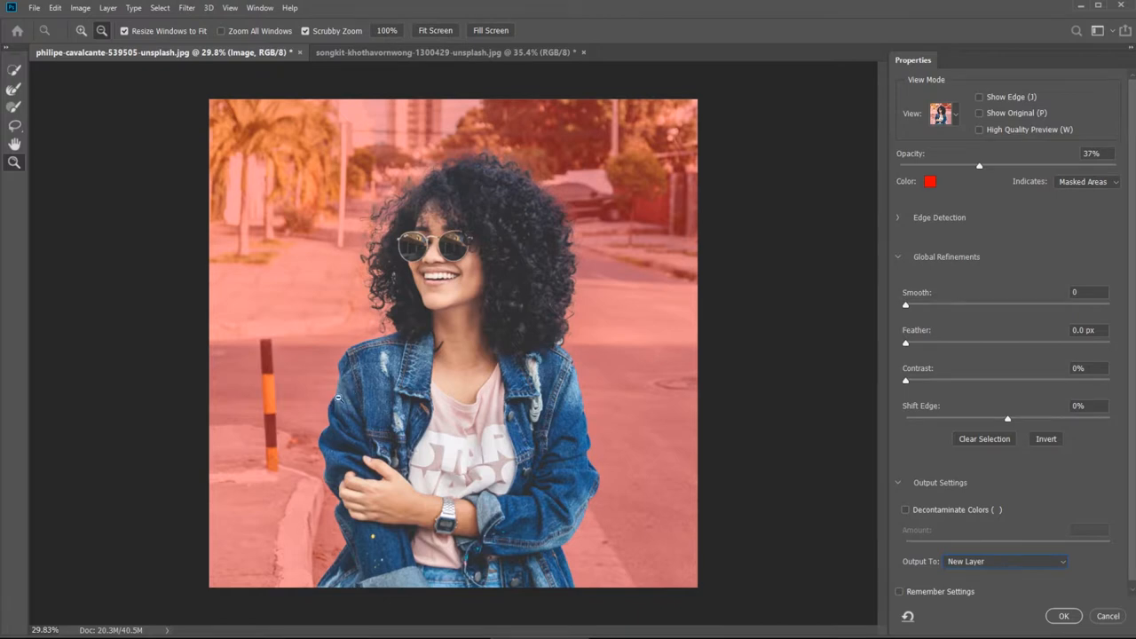
mouse_move(366, 579)
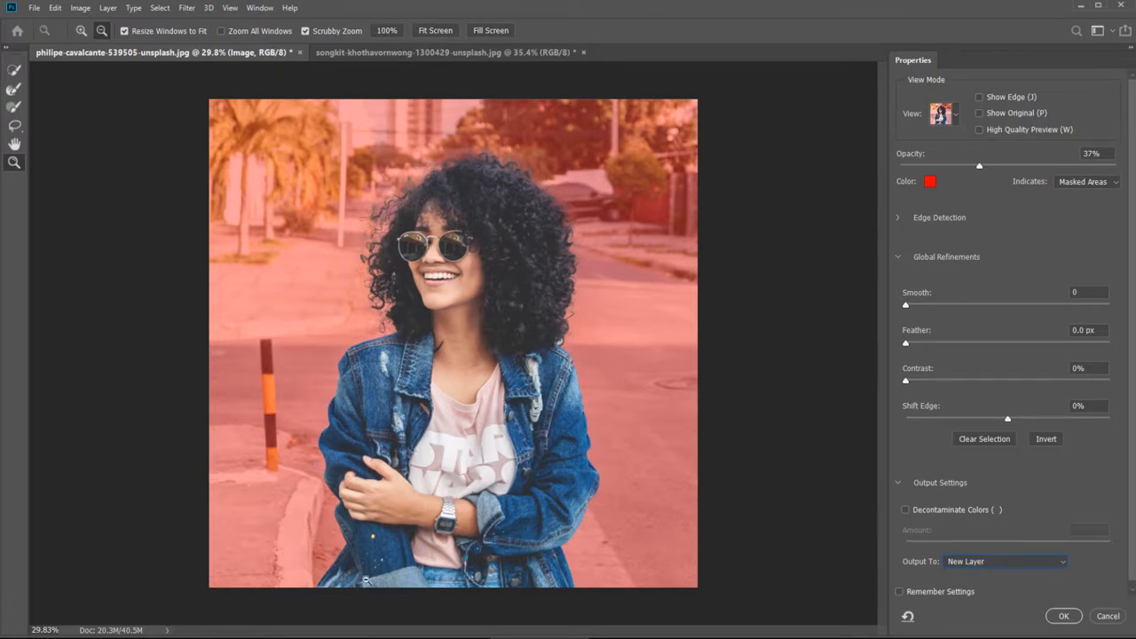
mouse_move(543, 442)
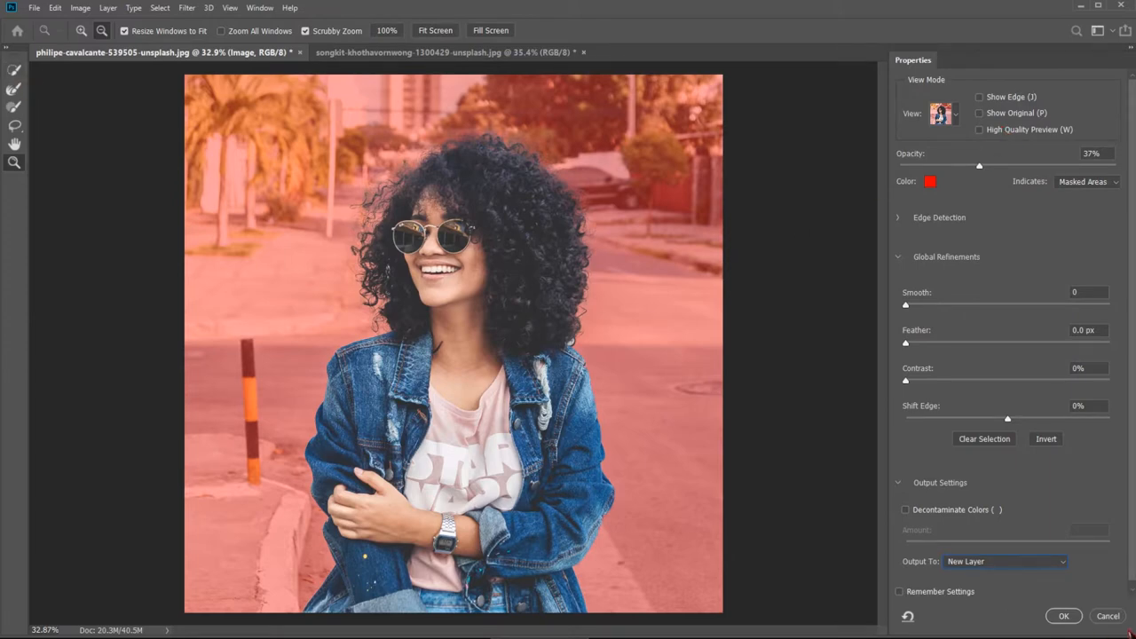
Output the refined cutout as a new layer, fit it on screen and ready the Move tool.
left_click(1064, 616)
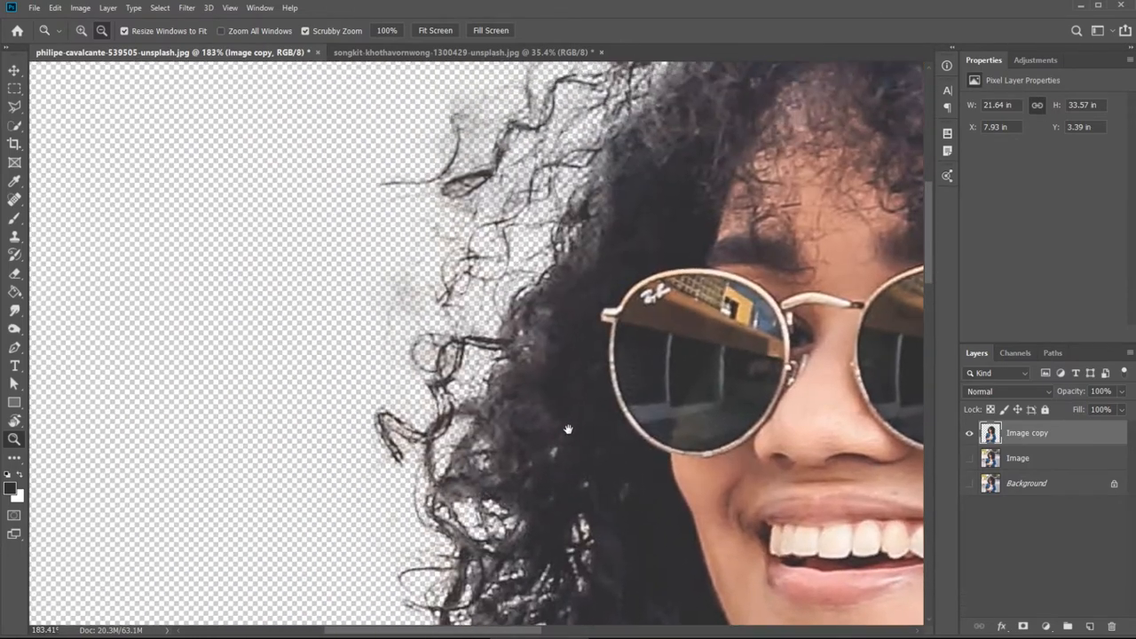
left_click(435, 30)
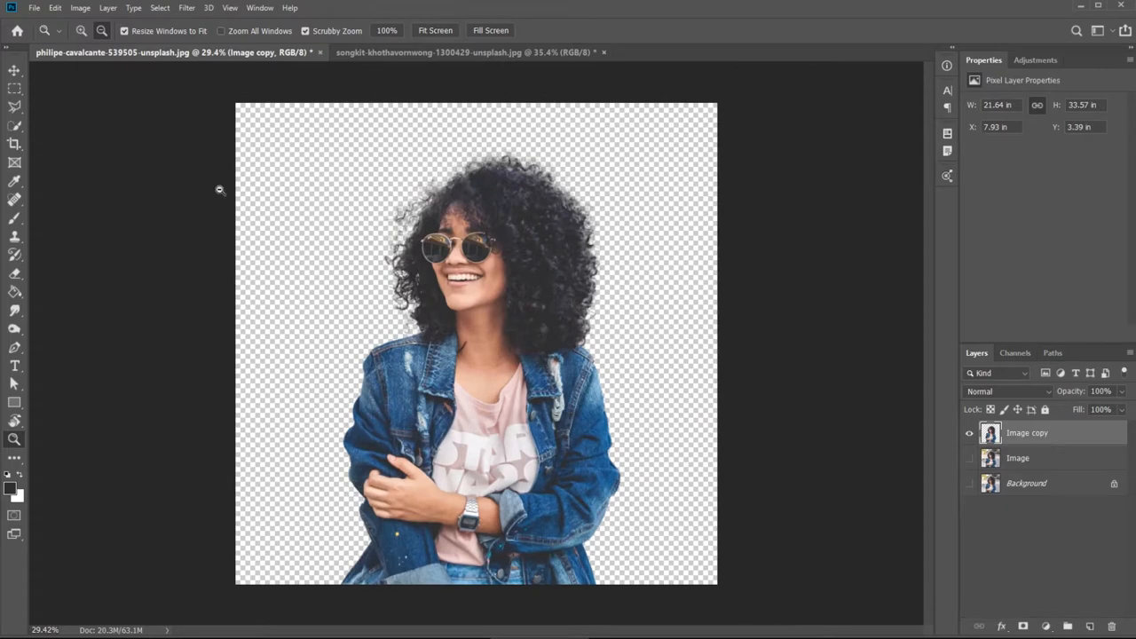
left_click(15, 71)
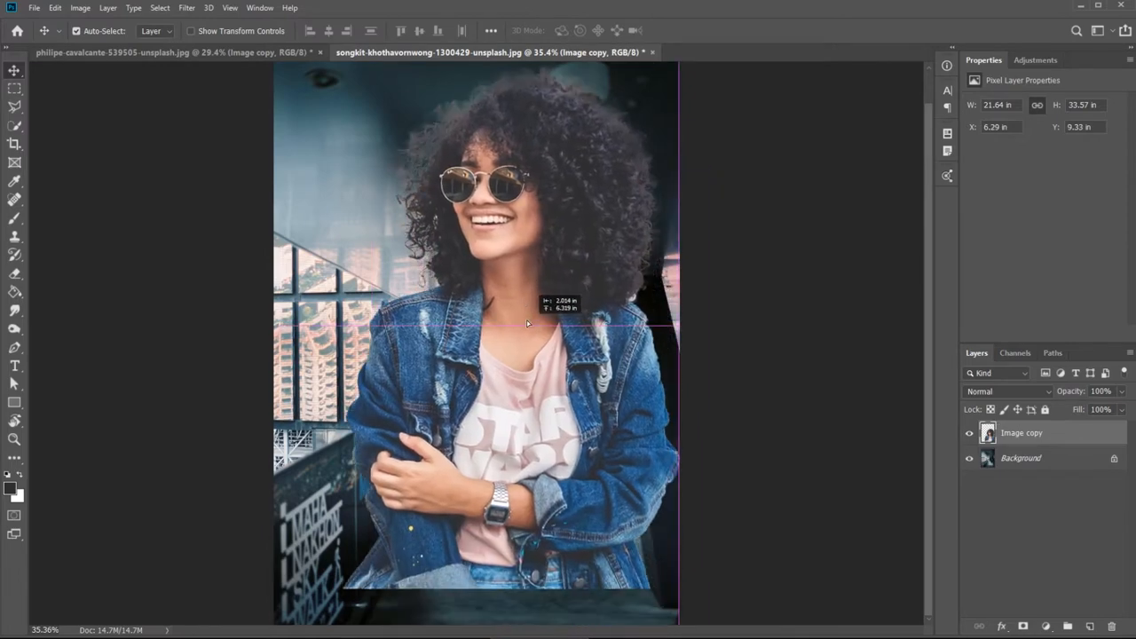
Drop the woman onto the walkway image and scale her down to fit the scene.
left_click_drag(529, 323, 547, 352)
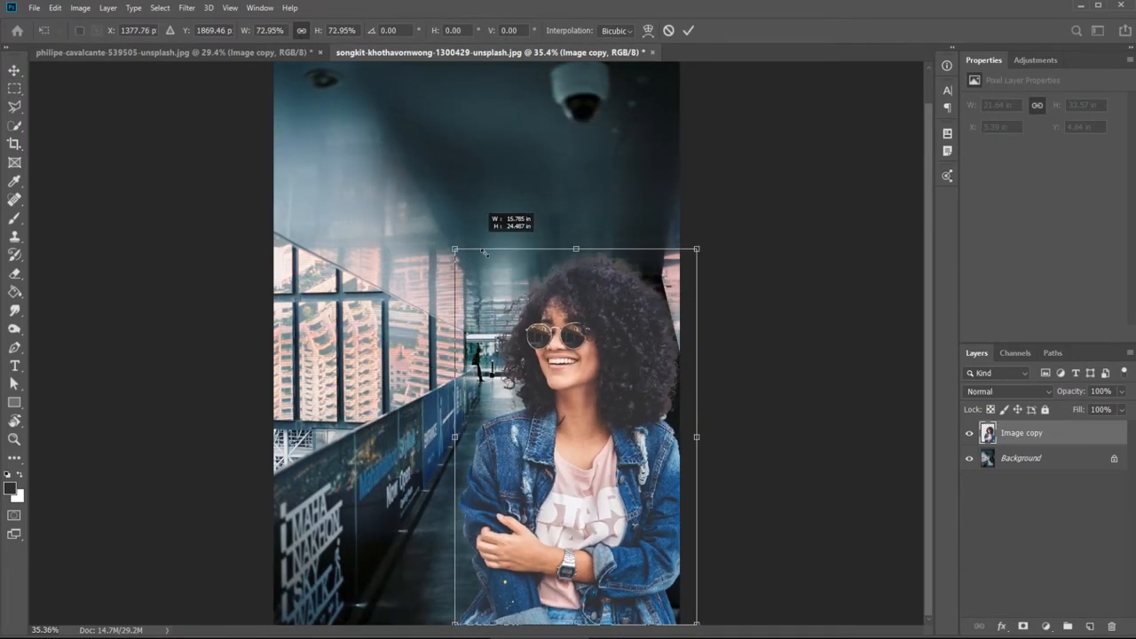
left_click_drag(455, 249, 454, 309)
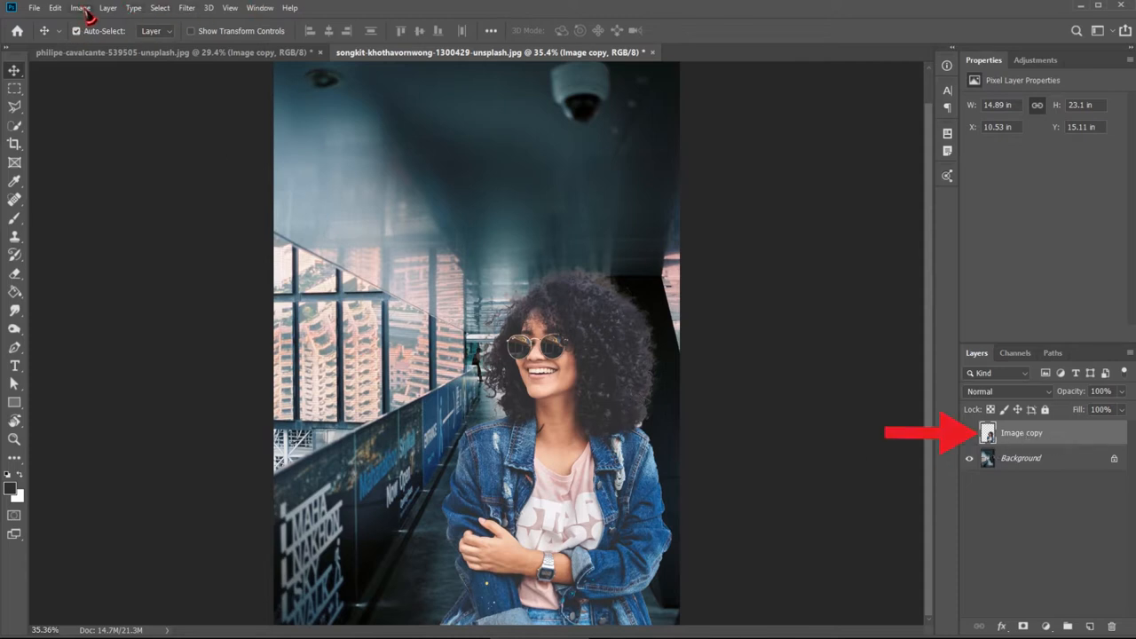
Apply an S-shaped Curves adjustment brightening highlights and adding contrast to the woman.
left_click(80, 7)
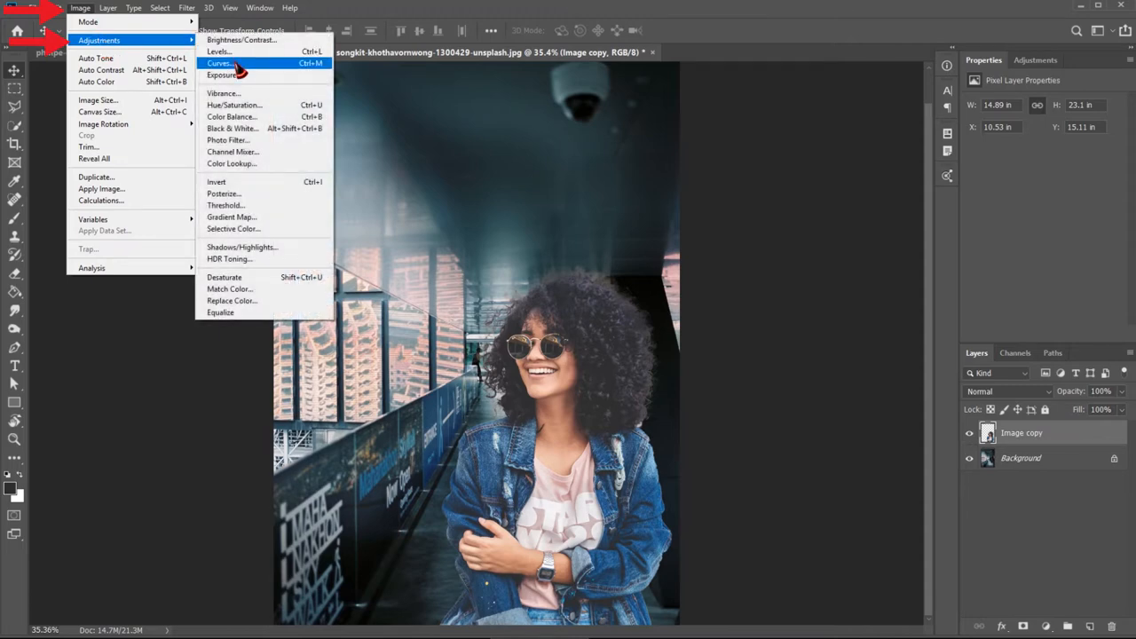
left_click(220, 64)
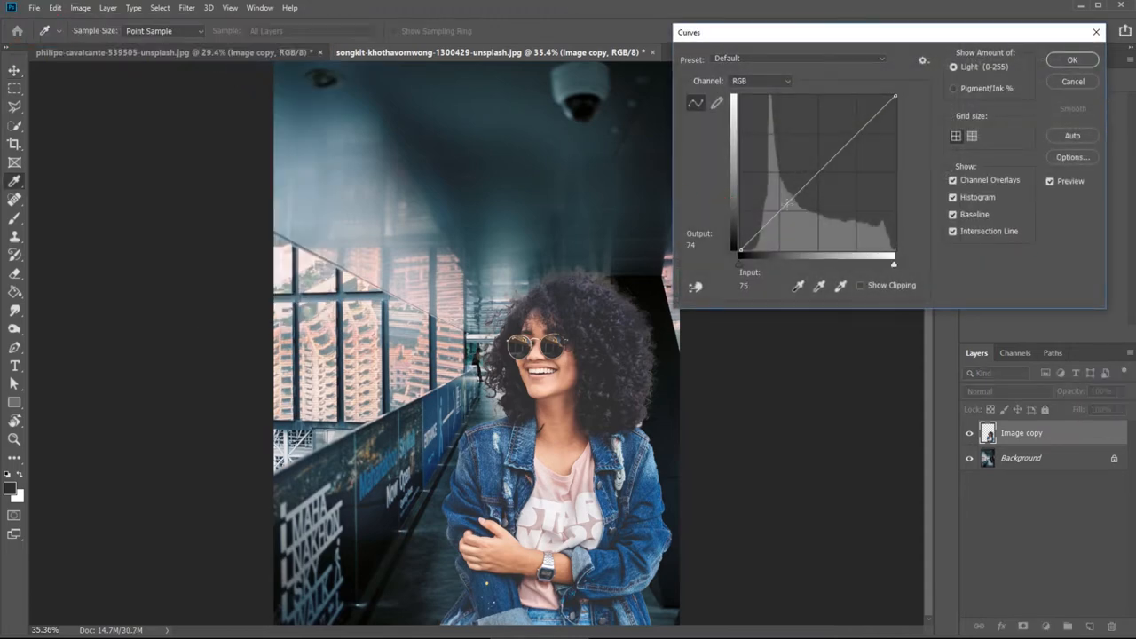
left_click_drag(788, 206, 801, 215)
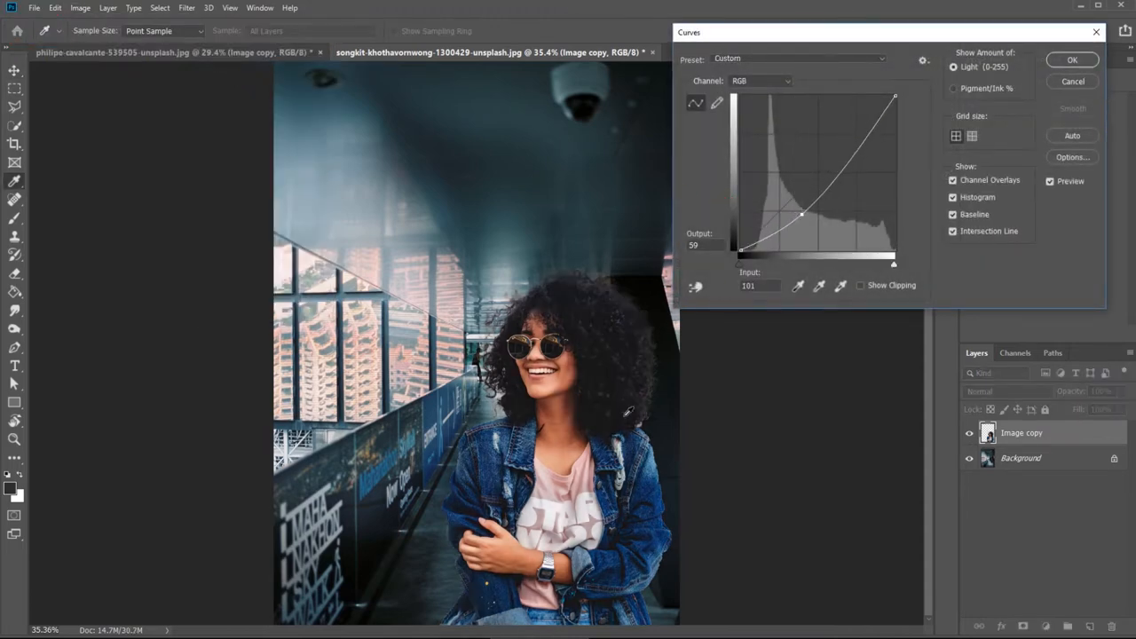
left_click_drag(802, 213, 845, 139)
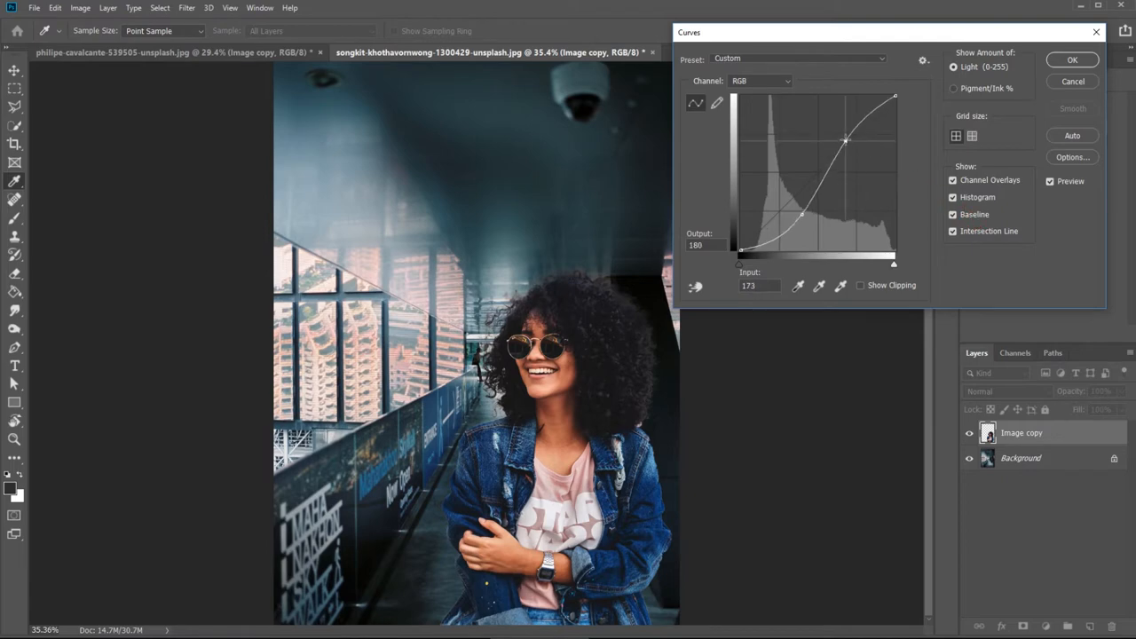
left_click_drag(845, 140, 850, 149)
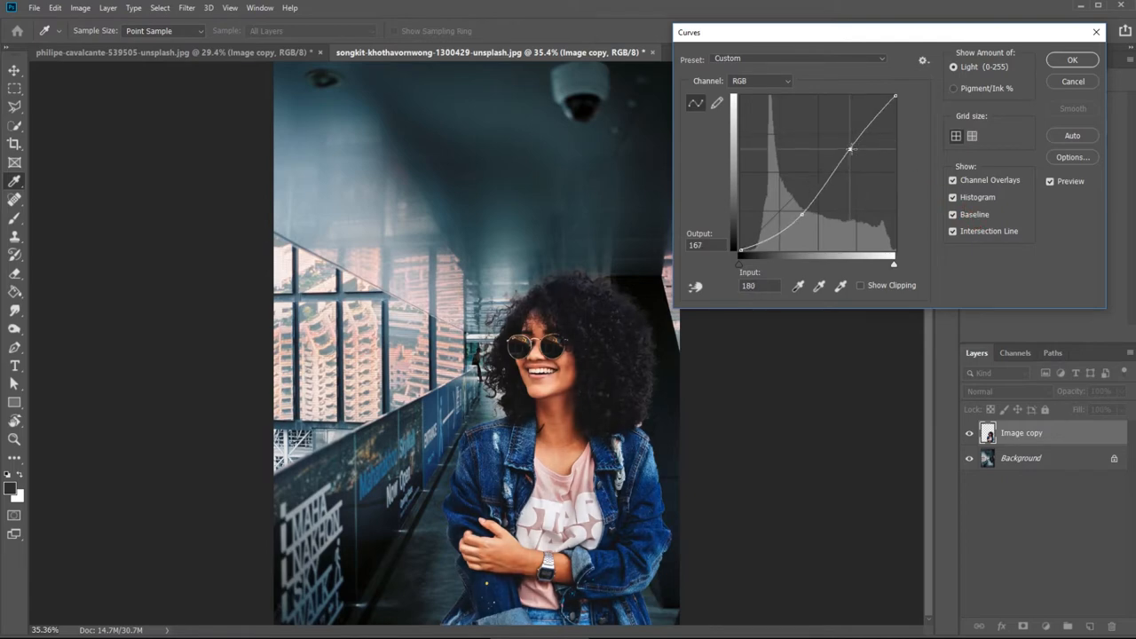
left_click_drag(851, 149, 853, 149)
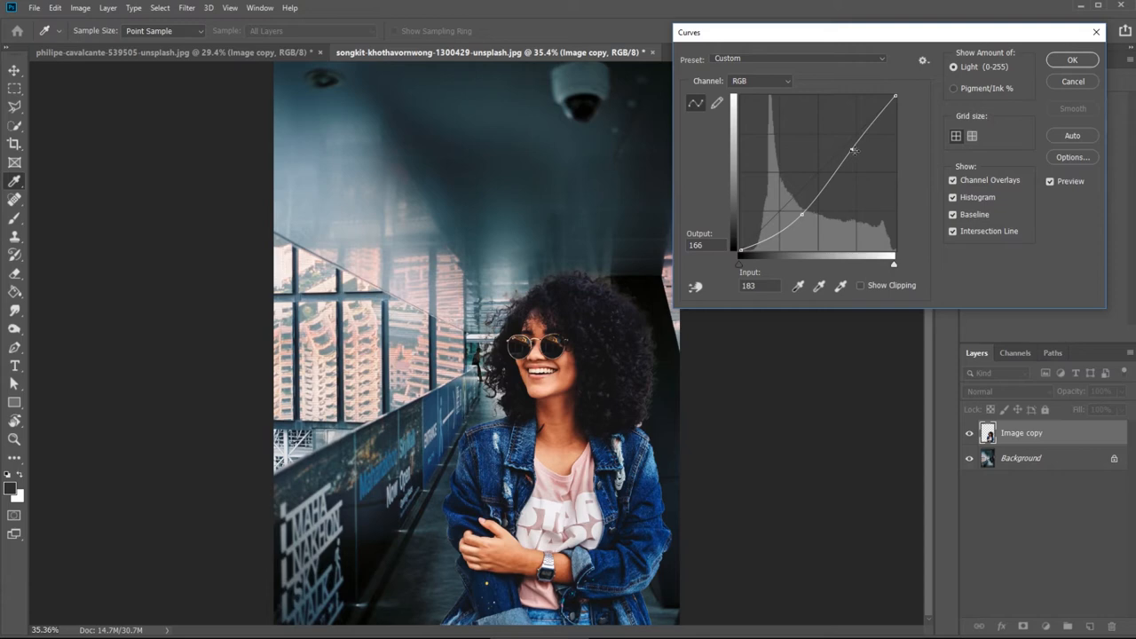
left_click_drag(852, 149, 850, 149)
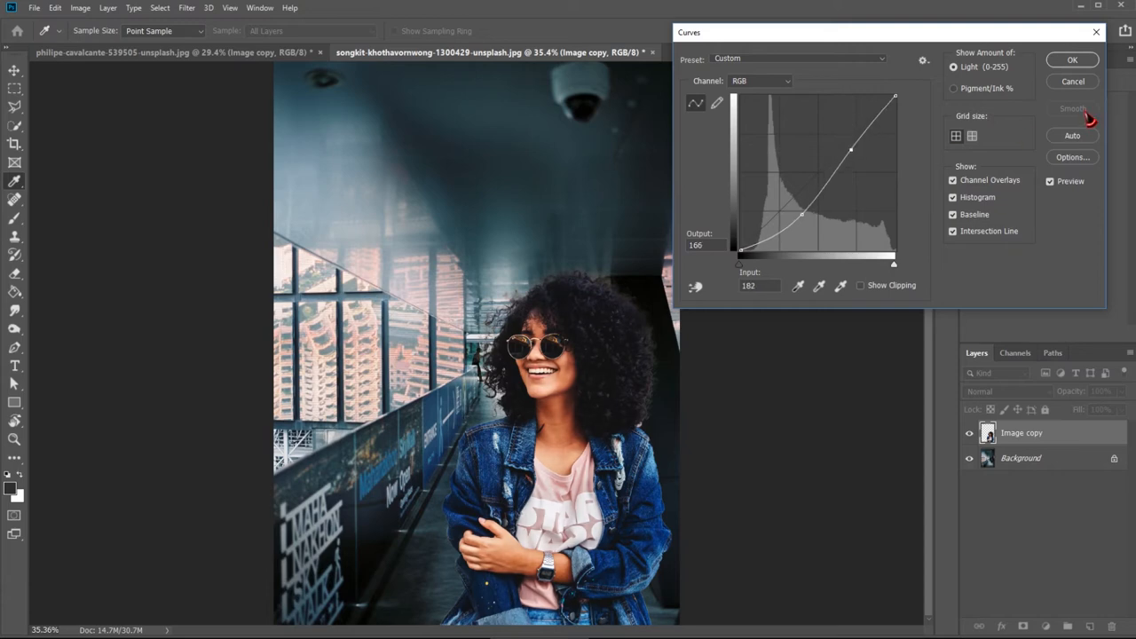
left_click(1072, 61)
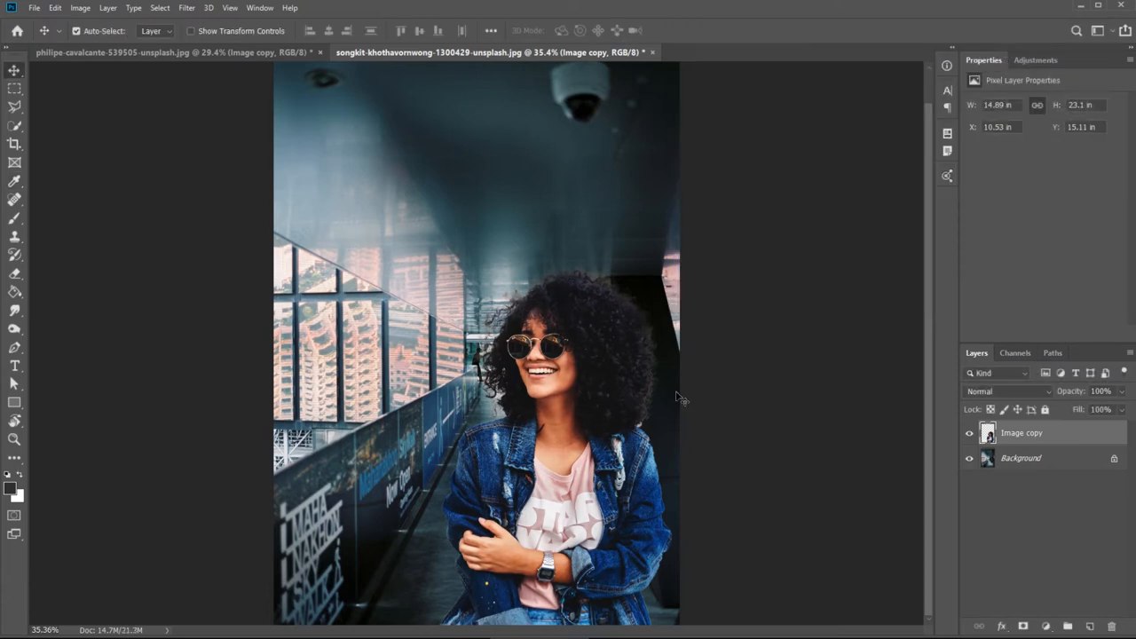